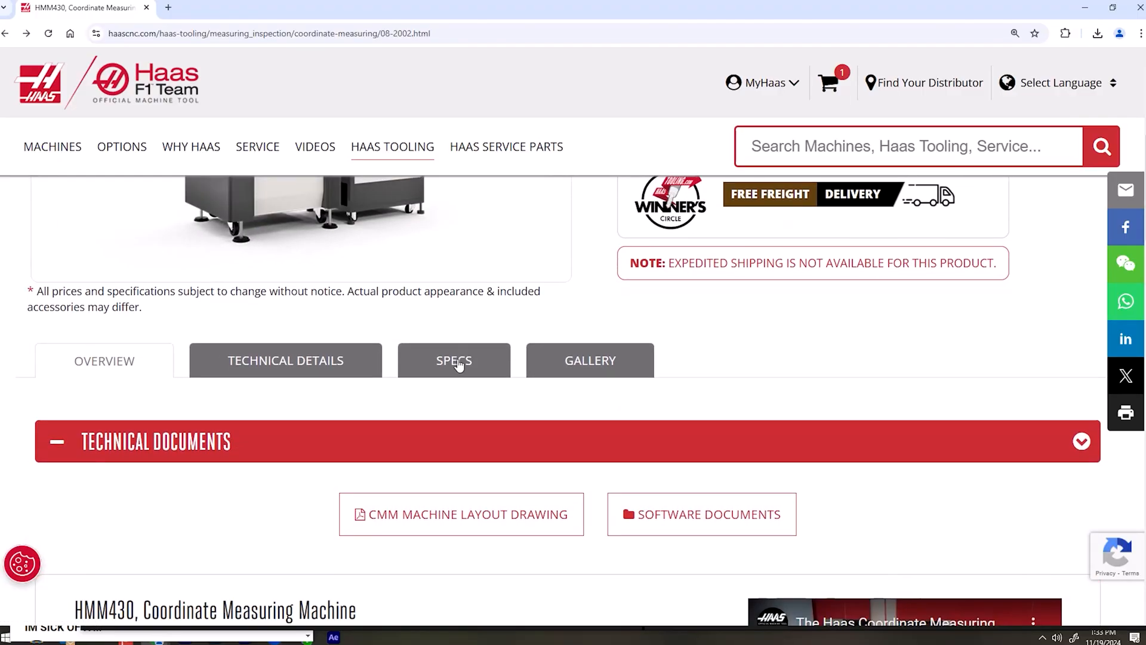
Step: Display the HMM430 specifications table with control package details and included probe tips
left_click(453, 360)
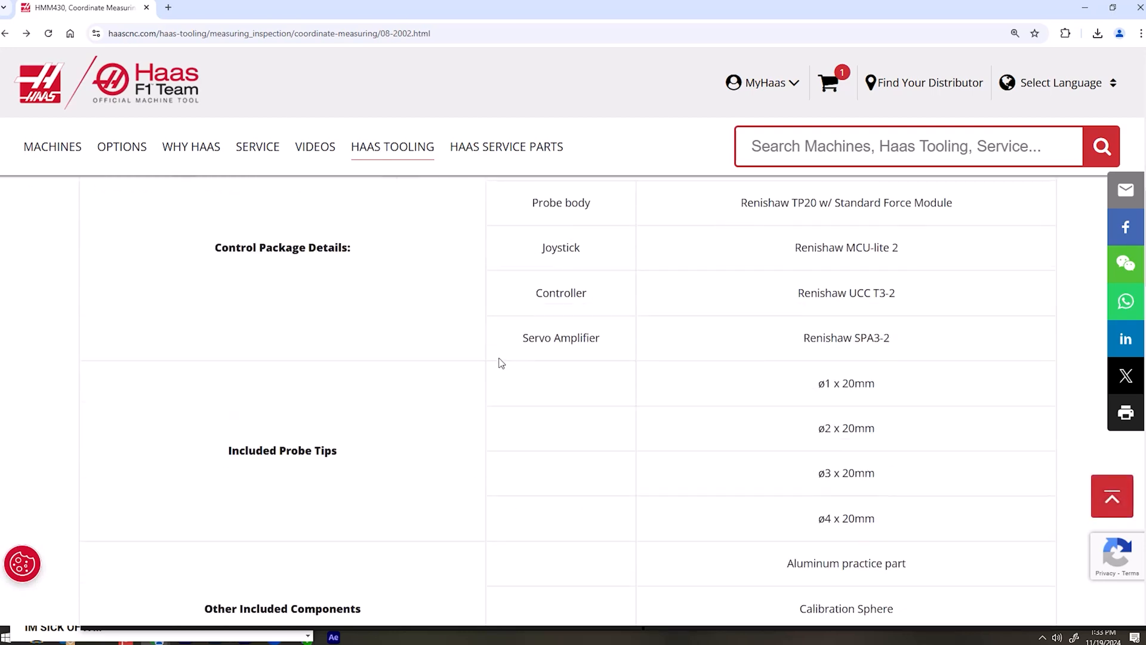